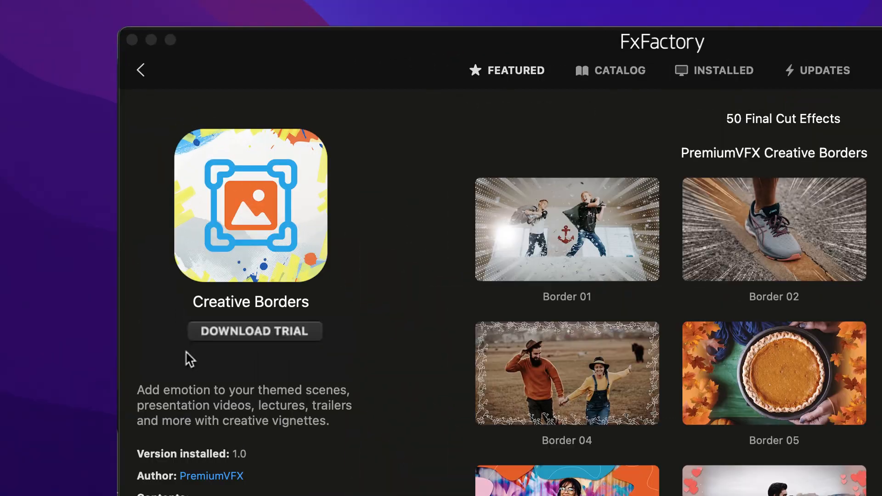
Download the Creative Borders trial from FxFactory so its presets install into Final Cut Pro.
click(254, 331)
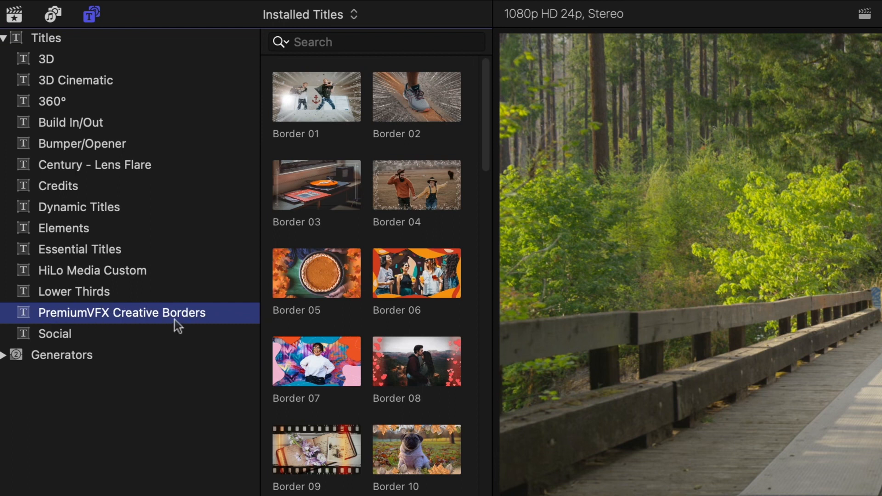
Hide the title categories sidebar and browse the enlarged grid of Creative Borders thumbnails.
click(91, 14)
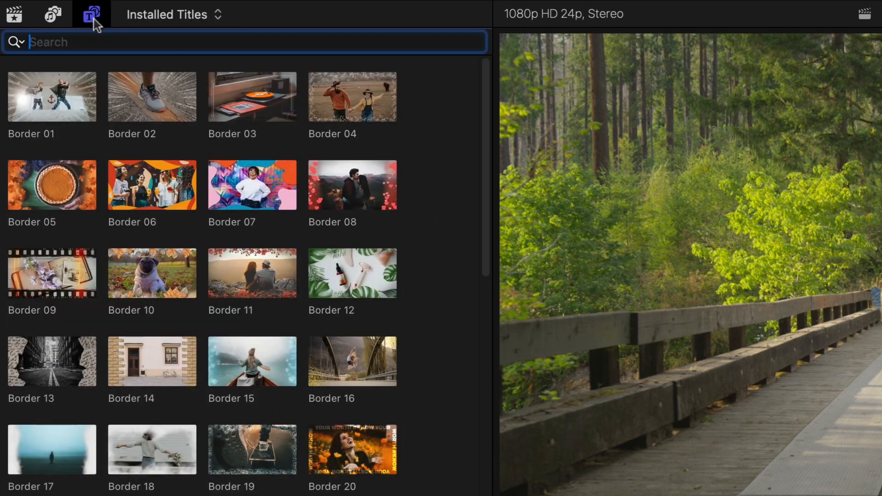
scroll(down, 3)
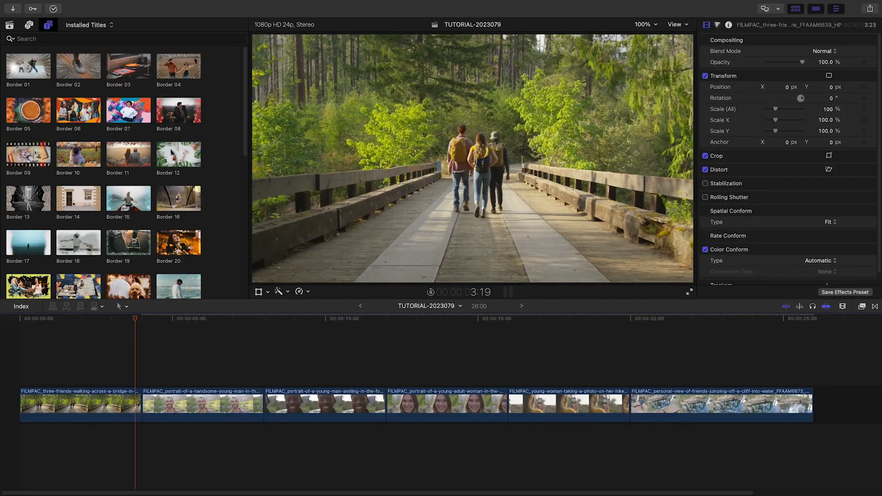
Layer Border 31 above the bridge clip with Build In and Build Out animations both enabled.
click(196, 318)
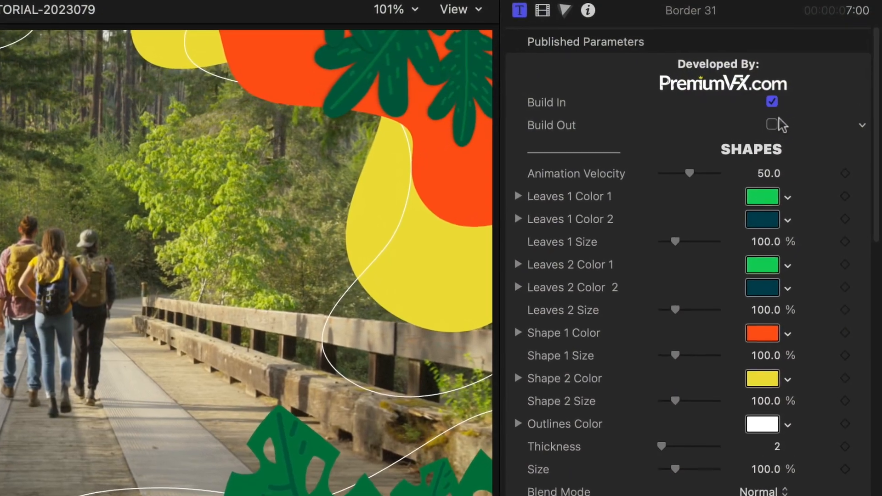
click(771, 125)
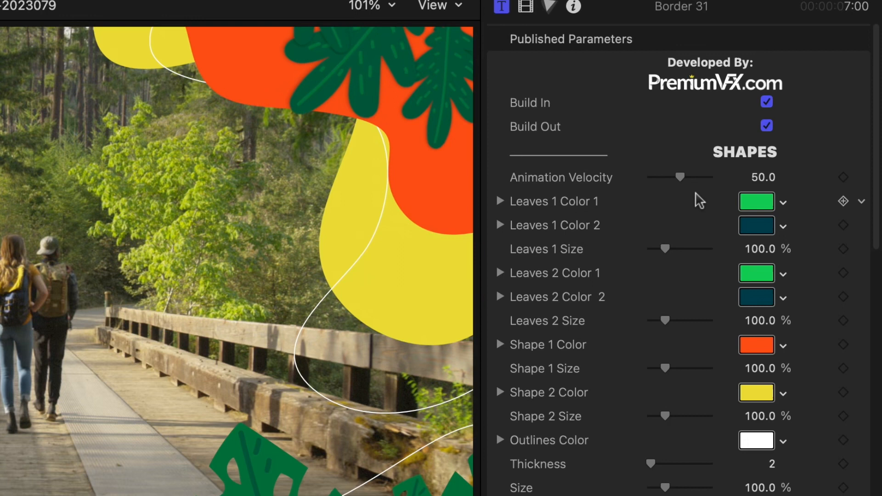
click(756, 392)
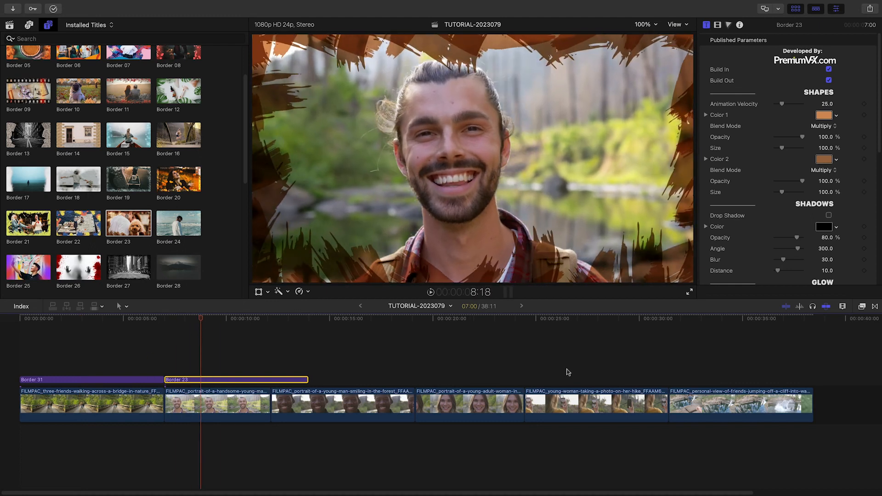
Add Border titles above the second, third and fourth clips, selecting the fourth clip with its border.
click(823, 114)
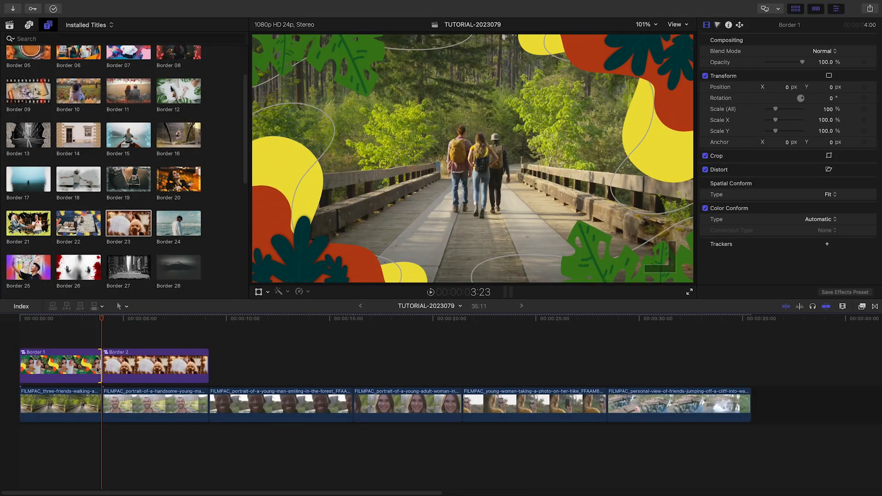
click(280, 405)
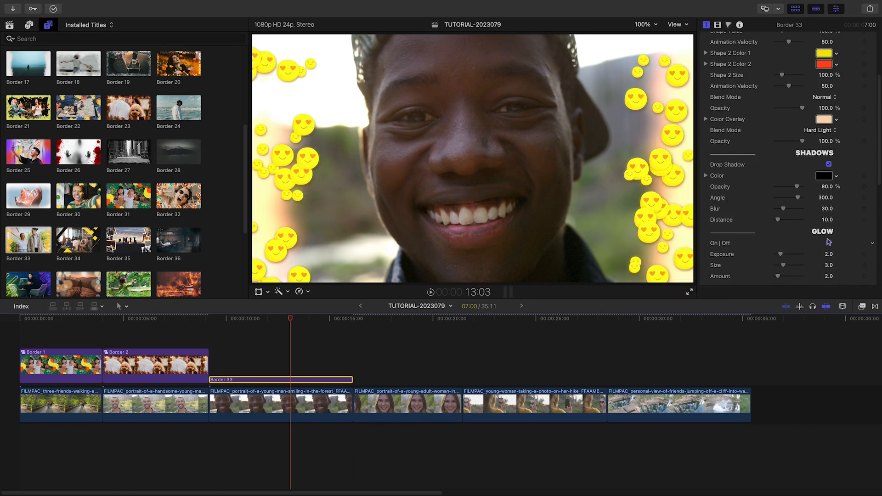
click(249, 365)
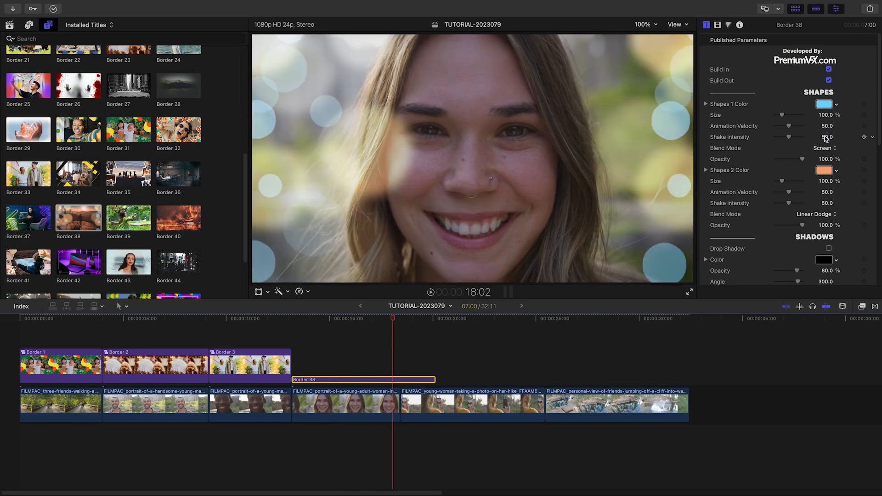
click(332, 365)
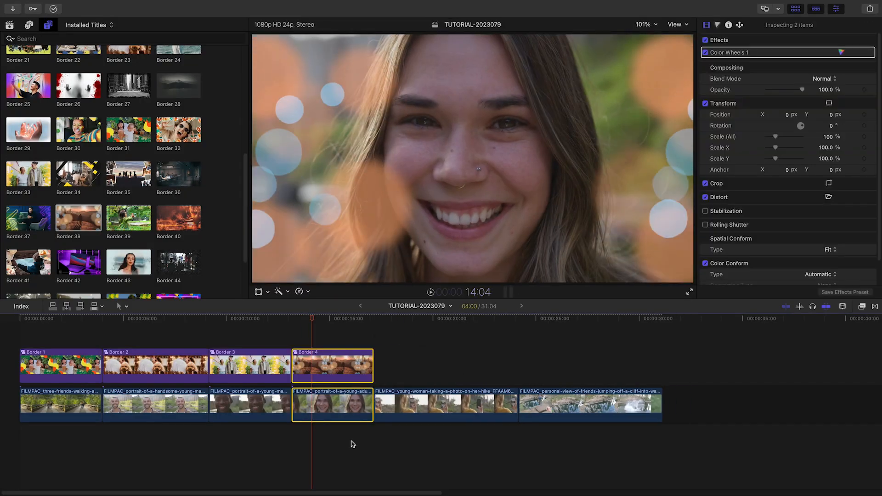